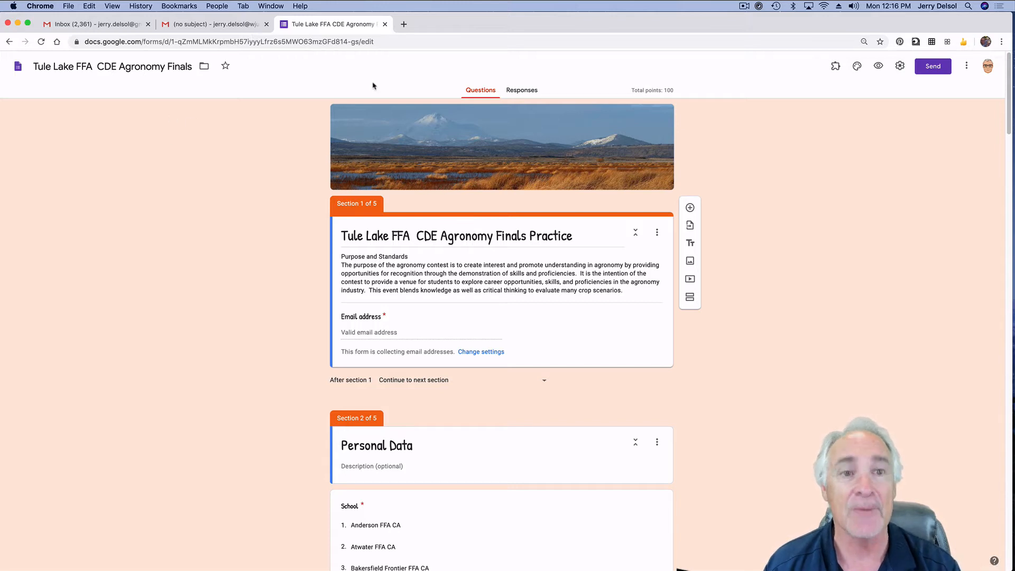
{"action": "mouse_move", "coordinate": [514, 141]}
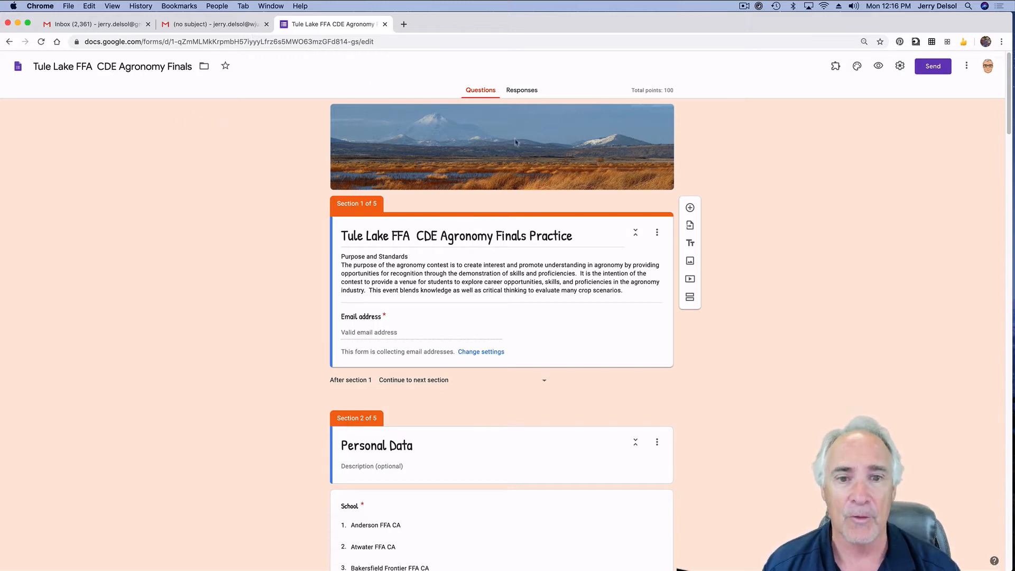
{"action": "mouse_move", "coordinate": [513, 97]}
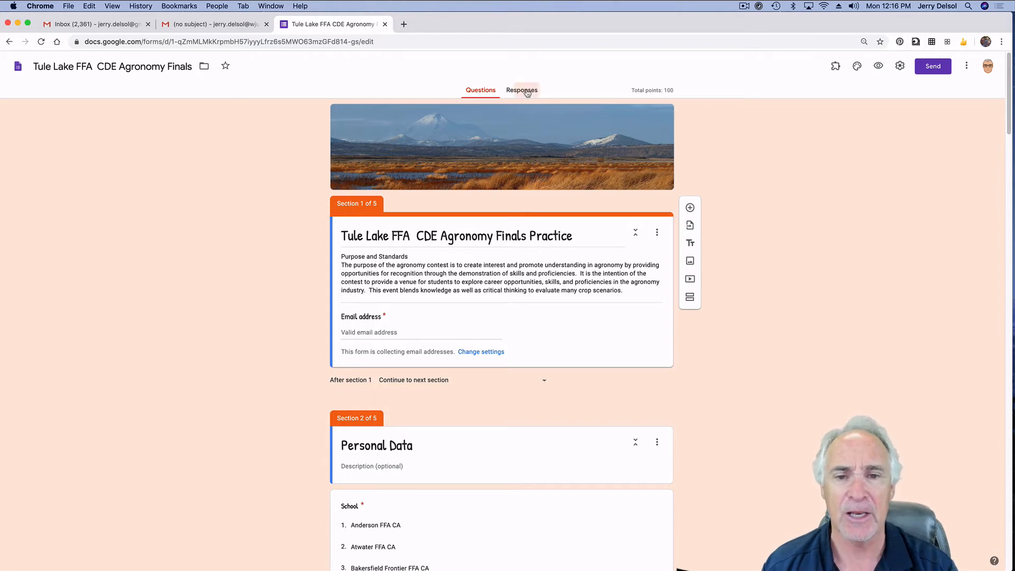
Open the agronomy finals form's responses spreadsheet in Google Sheets from the Responses tab.
{"action": "left_click", "coordinate": [521, 90]}
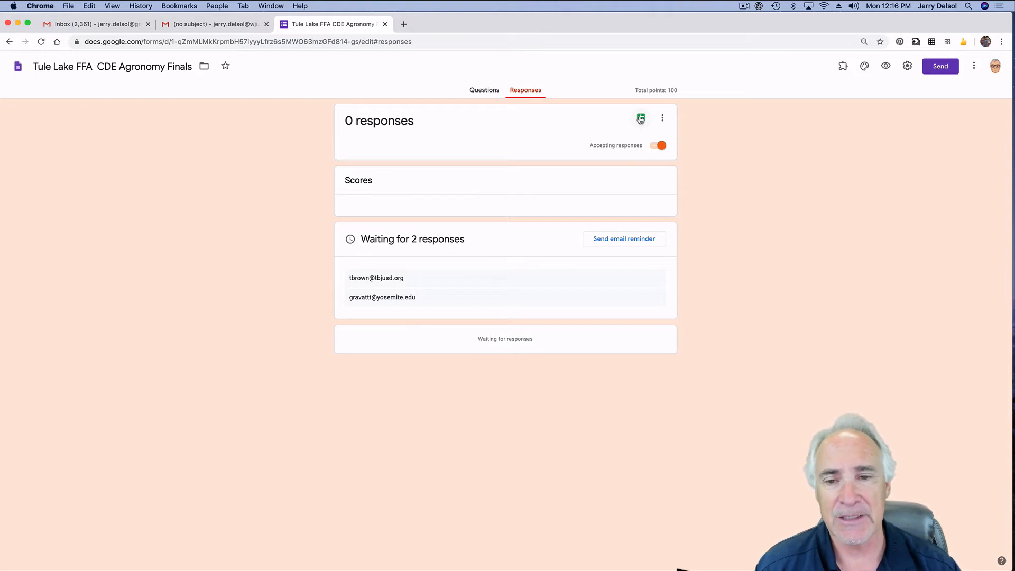
{"action": "left_click", "coordinate": [640, 118]}
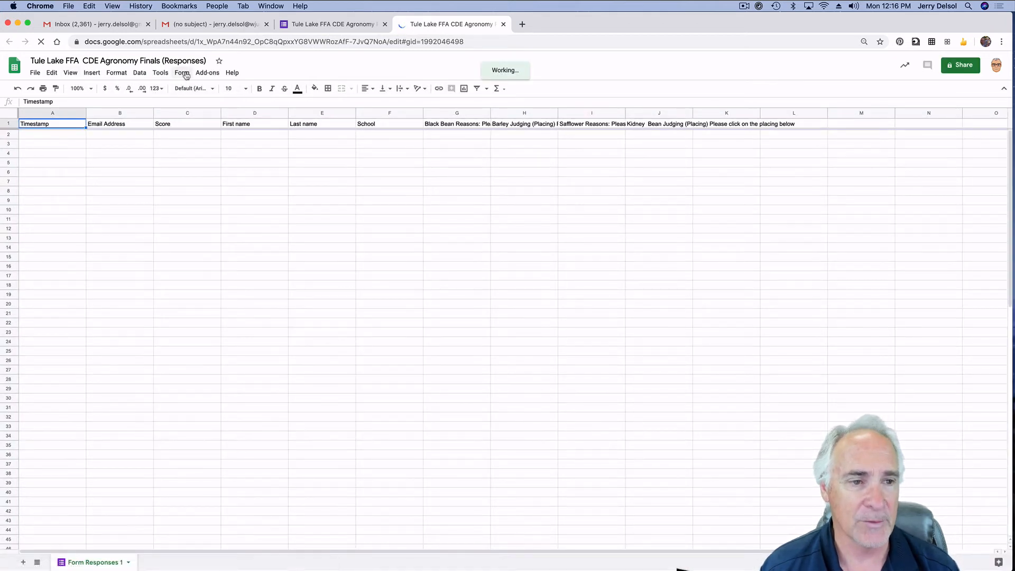
Choose Embed form in a webpage from the spreadsheet's Form menu.
{"action": "left_click", "coordinate": [182, 72]}
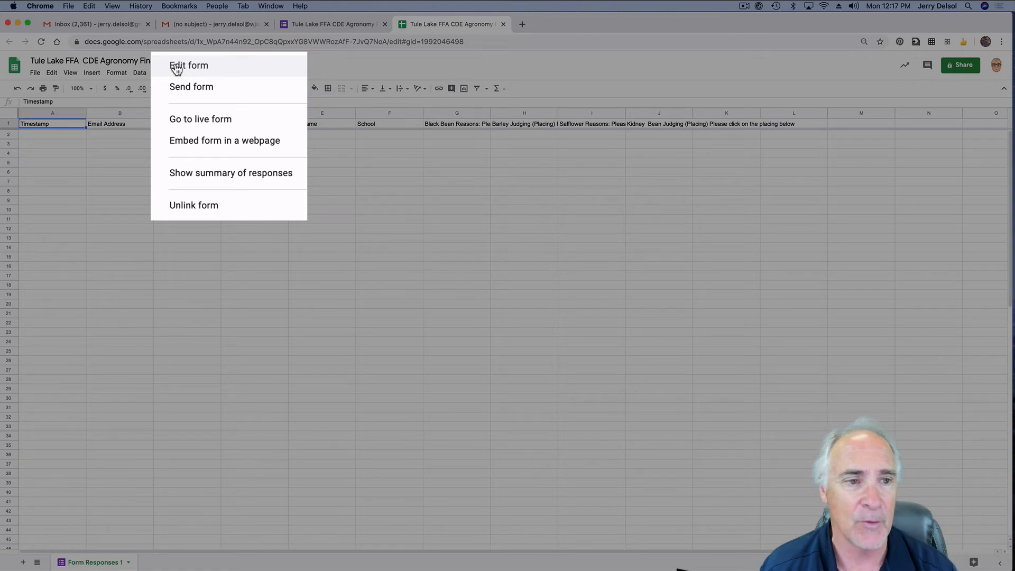
{"action": "mouse_move", "coordinate": [191, 87]}
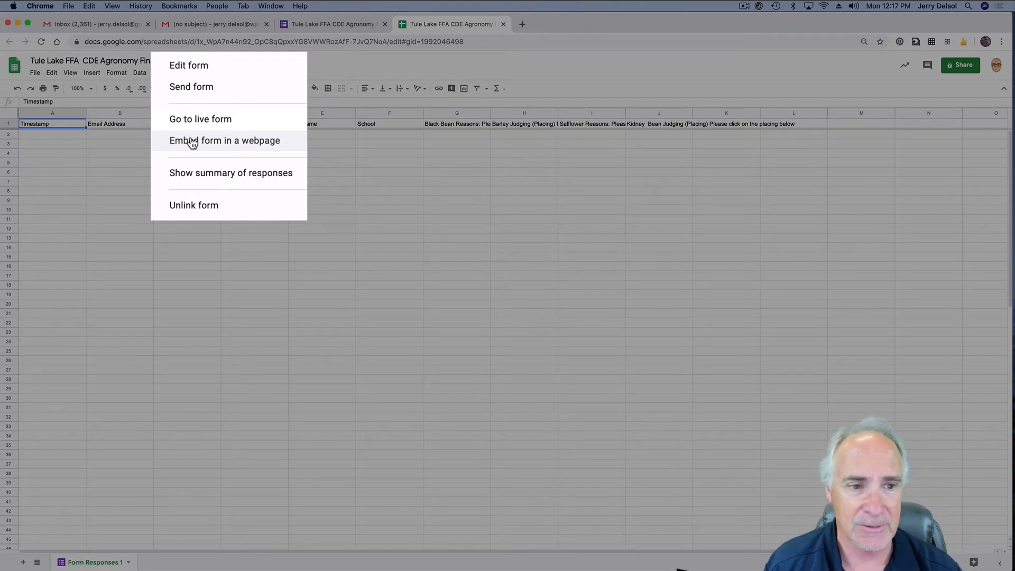
{"action": "left_click", "coordinate": [200, 119]}
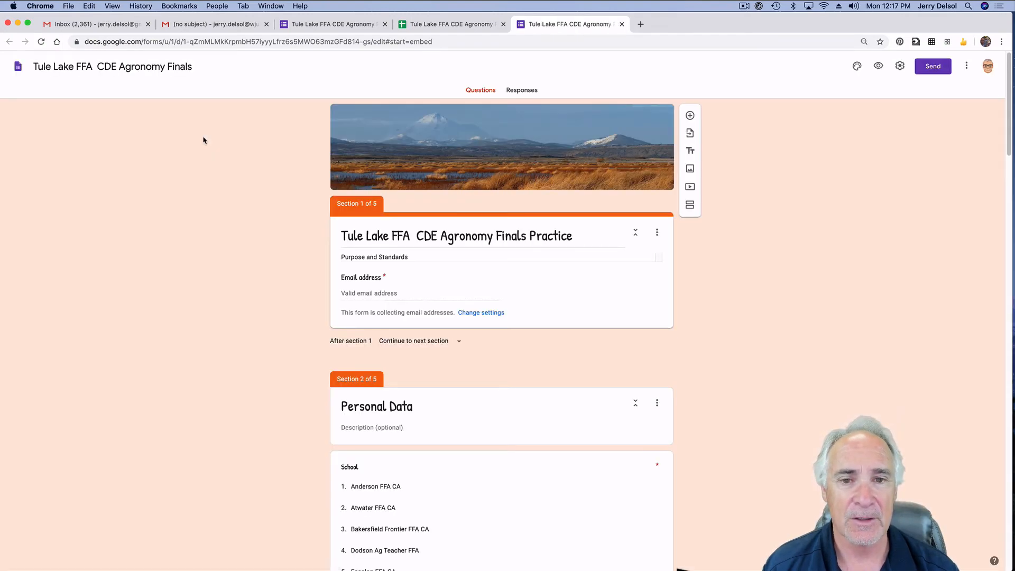
Copy the 640 by 2086 px iframe embed HTML from the Send form dialog.
{"action": "left_click", "coordinate": [932, 66]}
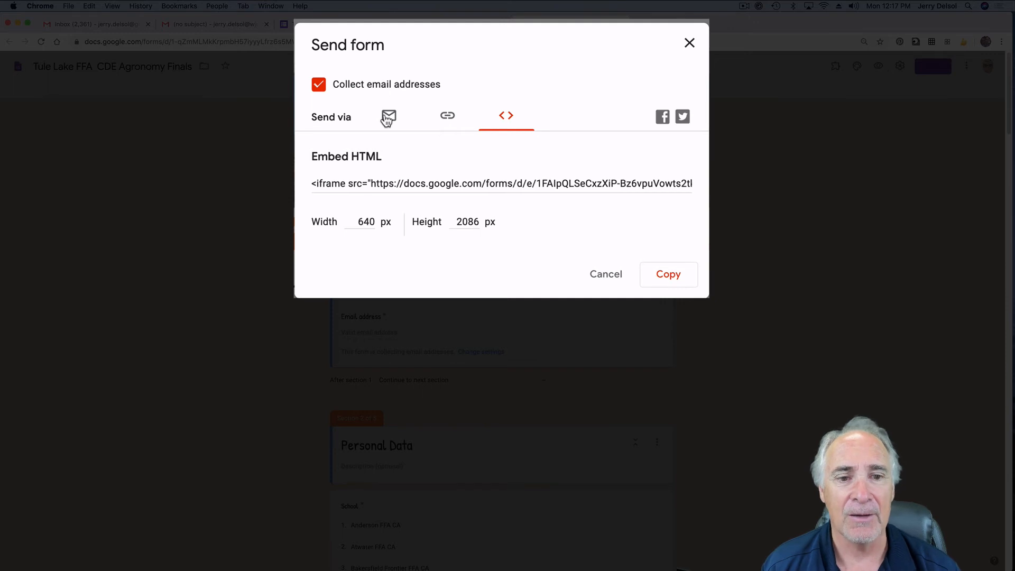
{"action": "mouse_move", "coordinate": [386, 146]}
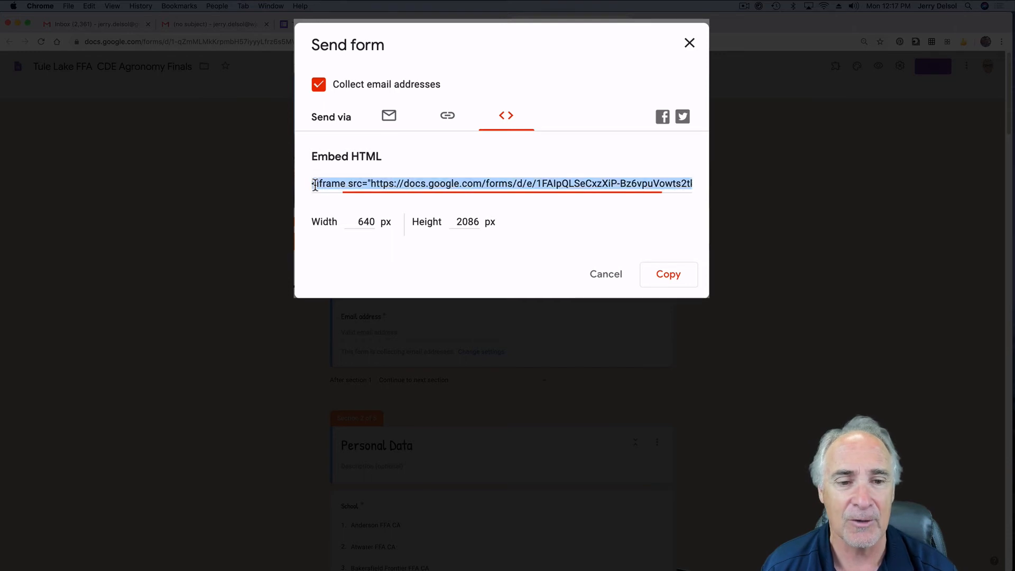
{"action": "left_click", "coordinate": [668, 274]}
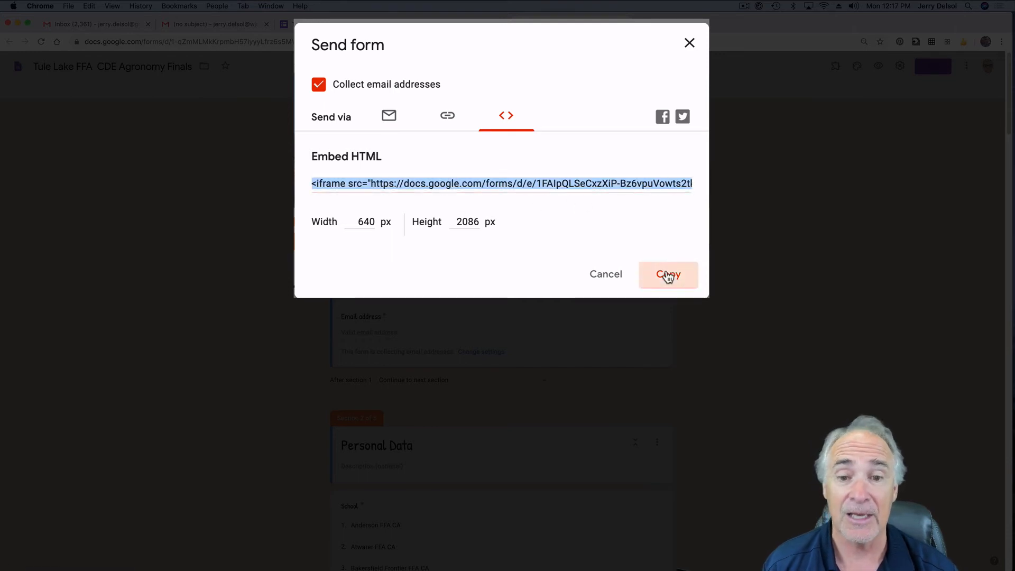
{"action": "left_click", "coordinate": [668, 274]}
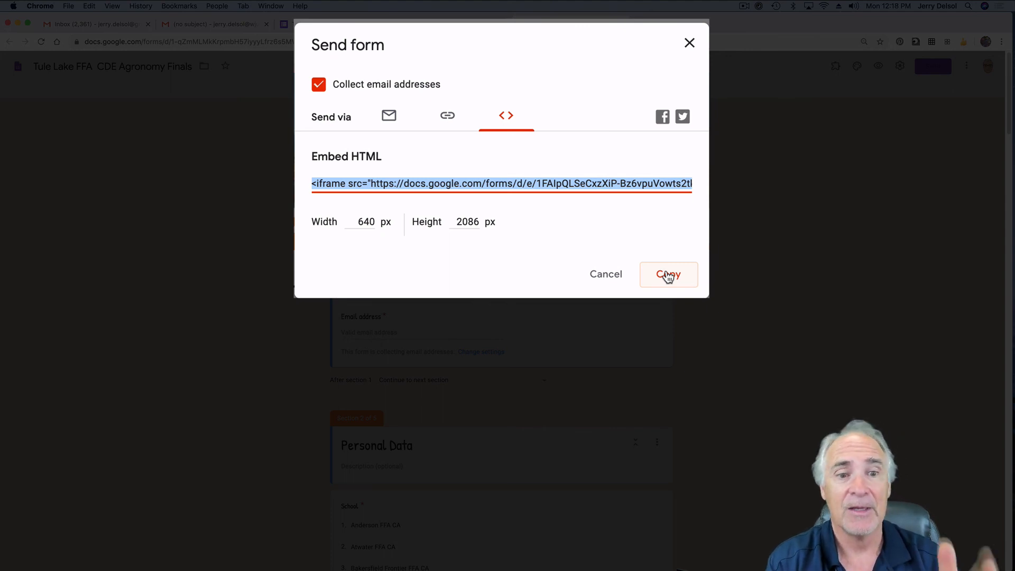
Close the Send form dialog to return to the agronomy finals form editor.
{"action": "left_click", "coordinate": [668, 274]}
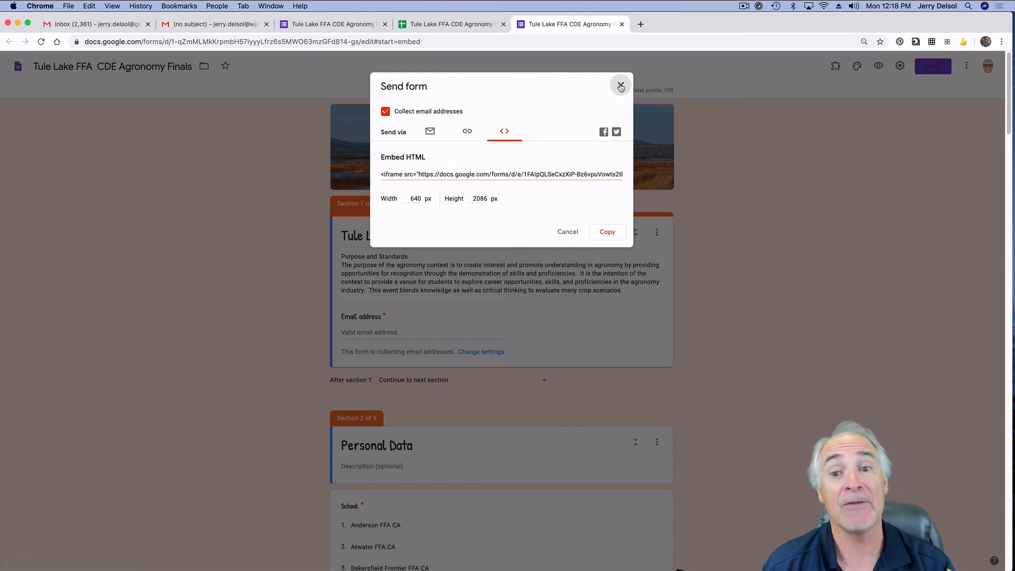
{"action": "left_click", "coordinate": [619, 84]}
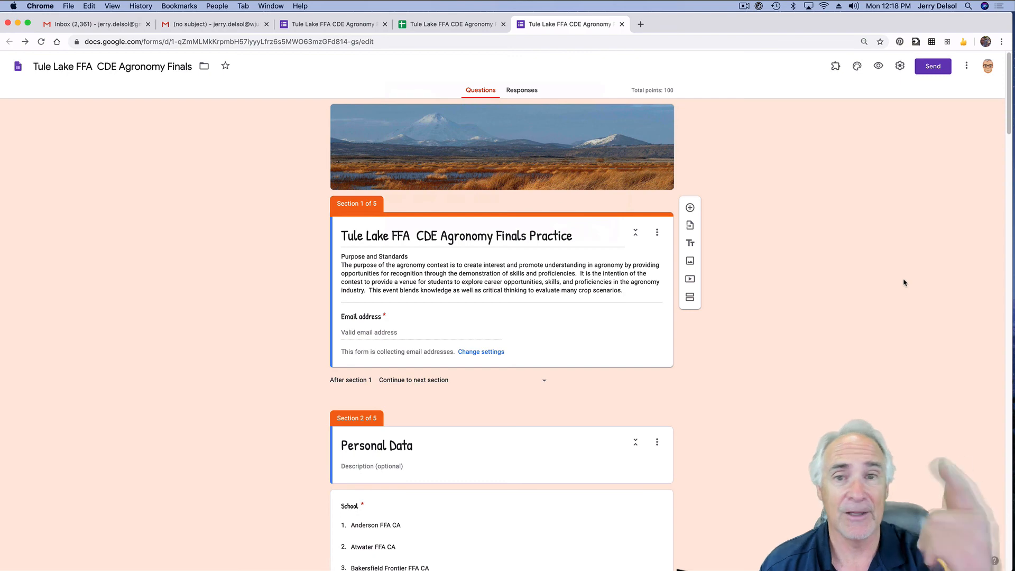